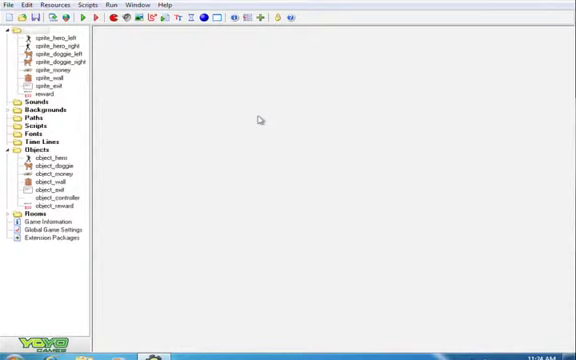
{"action": "mouse_move", "coordinate": [193, 66]}
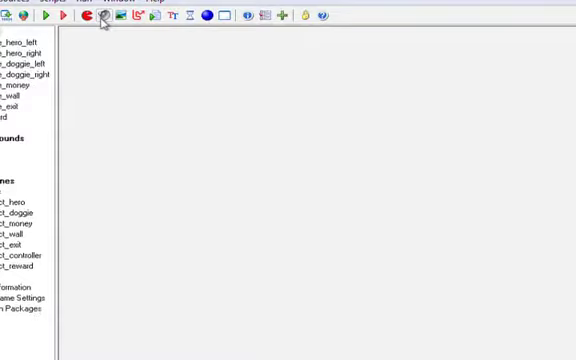
Create a new sound named sound_caching and browse the Sounds folder for its audio.
{"action": "left_click", "coordinate": [100, 18]}
{"action": "type", "text": "sound"}
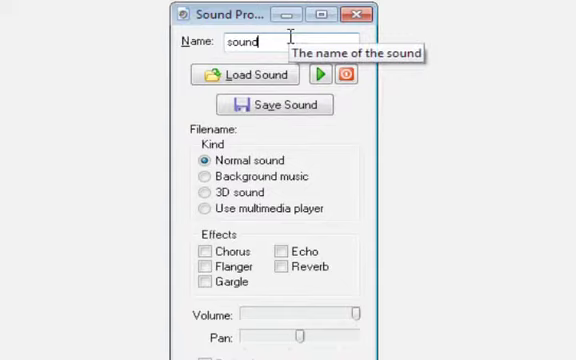
{"action": "type", "text": "_caching"}
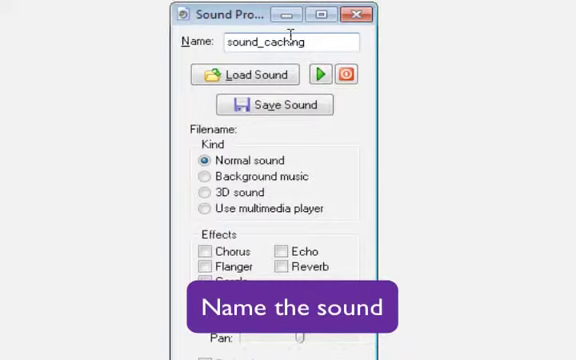
{"action": "mouse_move", "coordinate": [245, 74]}
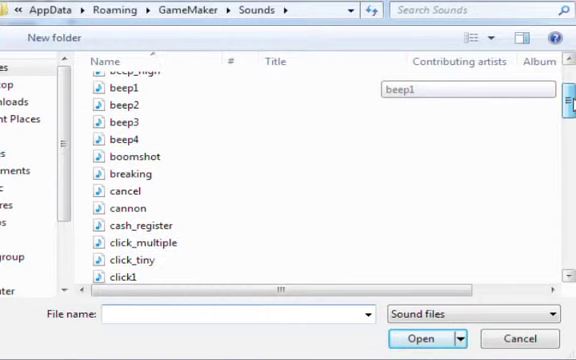
{"action": "scroll", "scroll_direction": "down", "scroll_amount": 3}
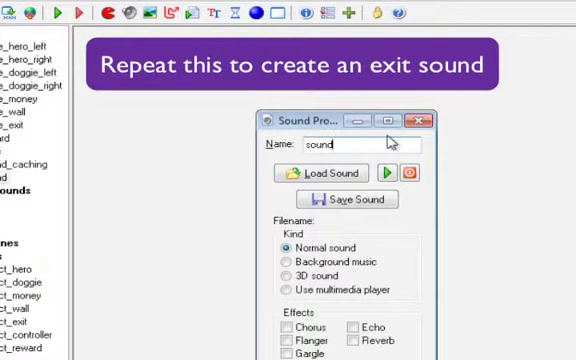
Edit the name of the second sound resource for the exit.
{"action": "left_click", "coordinate": [322, 173]}
{"action": "type", "text": "_loser"}
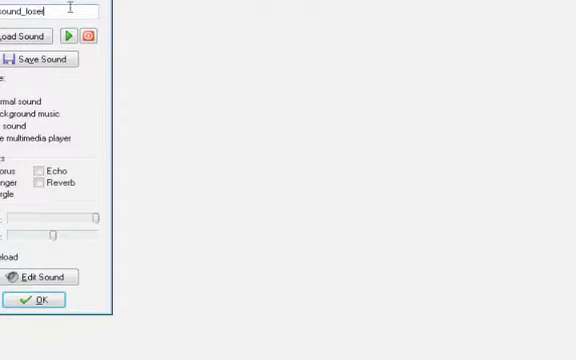
Name the new sound sound_loser and bring up the file chooser for its audio.
{"action": "left_click", "coordinate": [34, 36]}
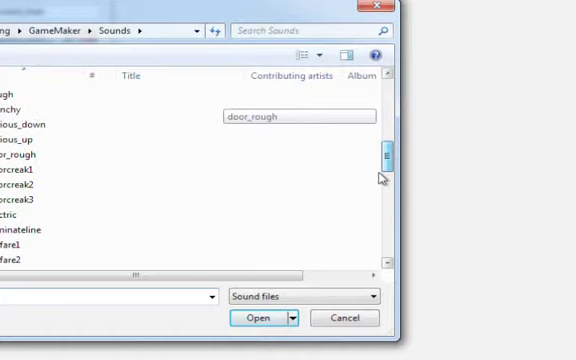
{"action": "left_click", "coordinate": [262, 317]}
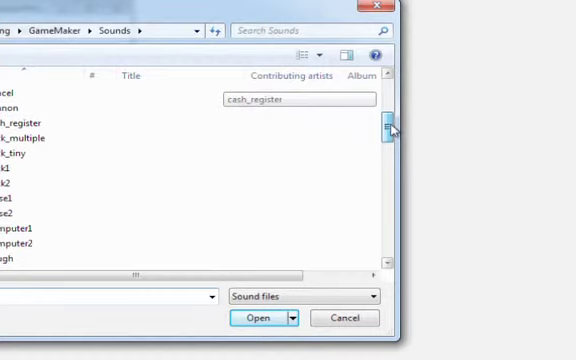
{"action": "scroll", "scroll_direction": "down", "scroll_amount": 3}
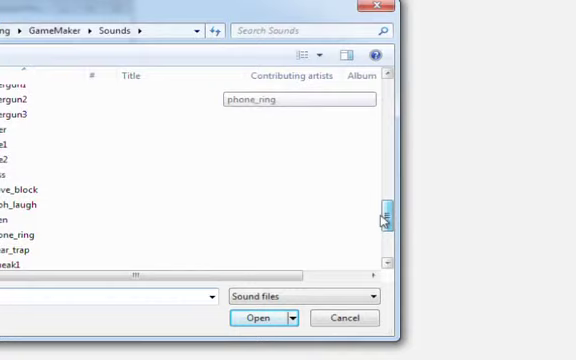
{"action": "left_click", "coordinate": [261, 318]}
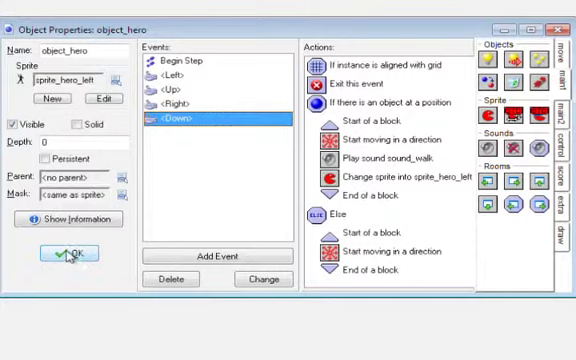
Confirm object_hero's Play Sound sound_walk action and close its properties.
{"action": "left_click", "coordinate": [67, 255]}
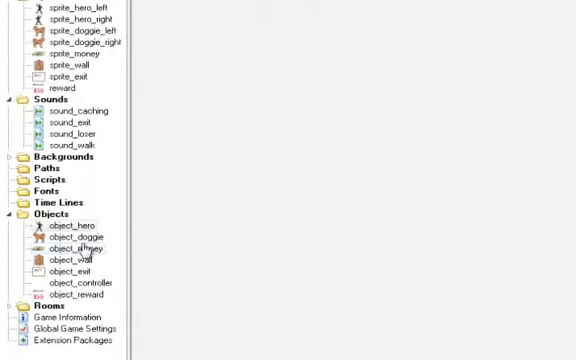
Open object_money and list available sounds for its Play Sound action.
{"action": "double_click", "coordinate": [63, 247]}
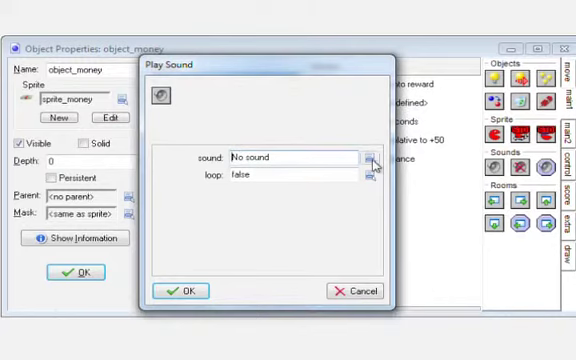
{"action": "left_click", "coordinate": [183, 290]}
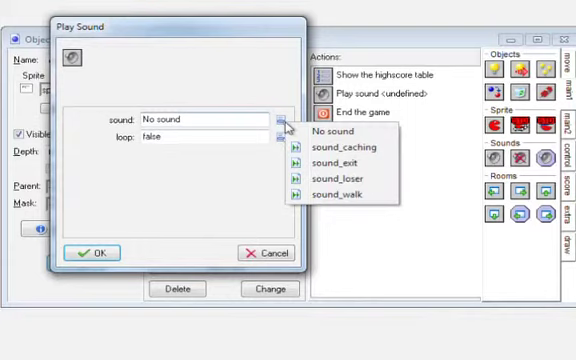
List the four sounds for the exit object's Play Sound action.
{"action": "left_click", "coordinate": [266, 252]}
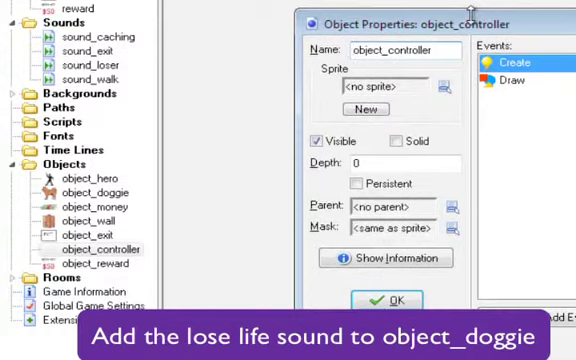
Set object_doggie's hero-collision Play Sound to sound_loser and close the object.
{"action": "left_click", "coordinate": [388, 299]}
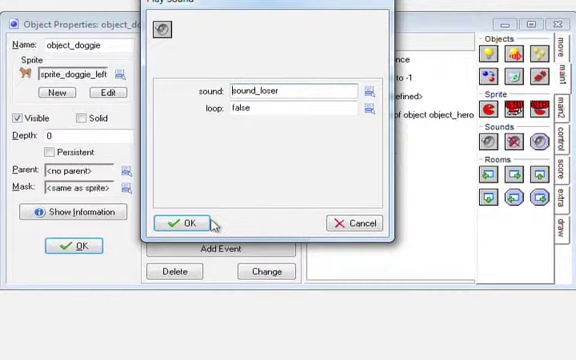
{"action": "left_click", "coordinate": [189, 222]}
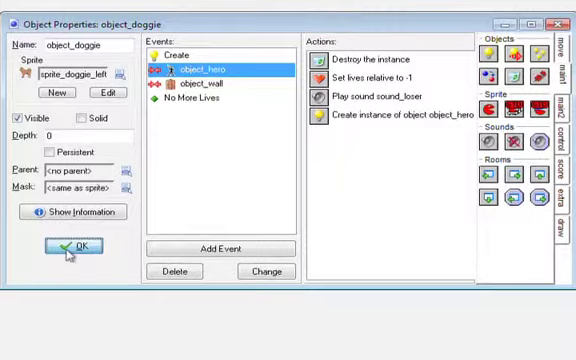
{"action": "left_click", "coordinate": [68, 244]}
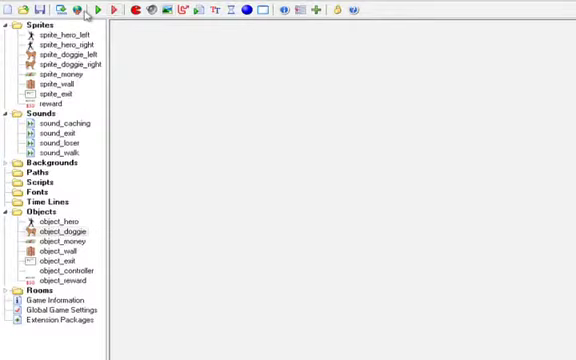